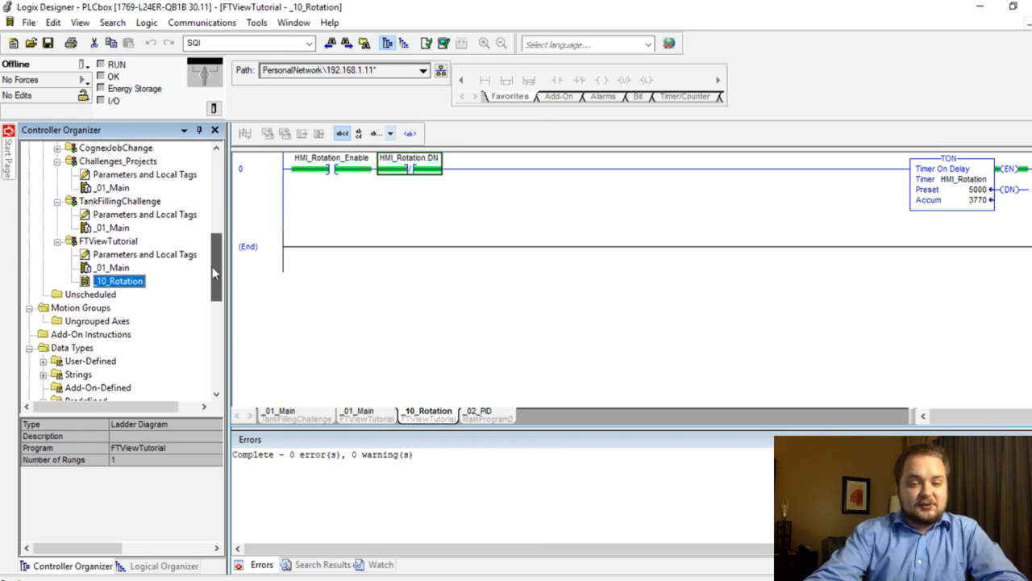
# Inspect the controller's I/O configuration, embedded discrete I/O, and the Expansion I/O bus
pyautogui.scroll(-3)
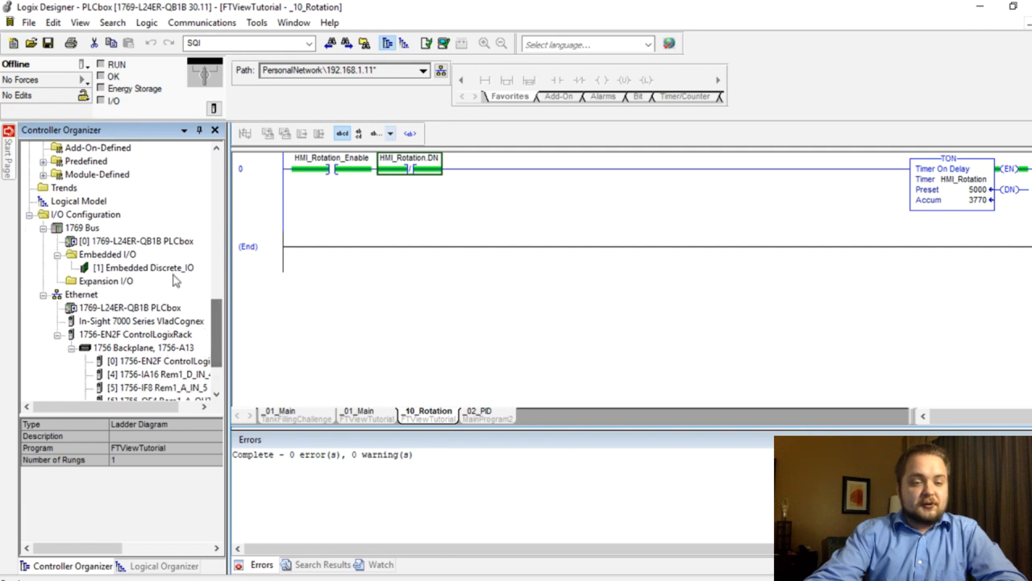
pyautogui.click(86, 214)
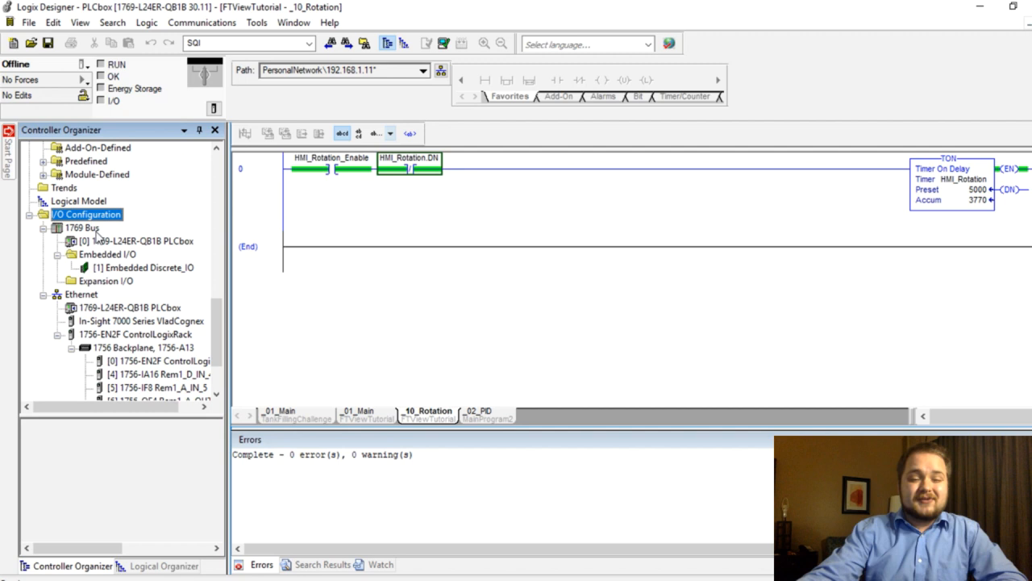
pyautogui.click(107, 255)
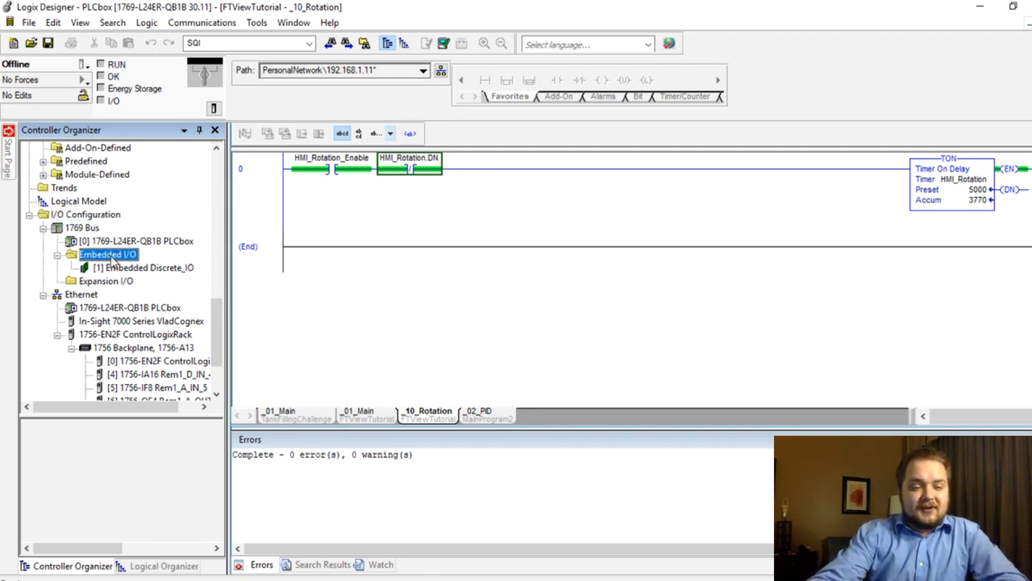
pyautogui.click(149, 267)
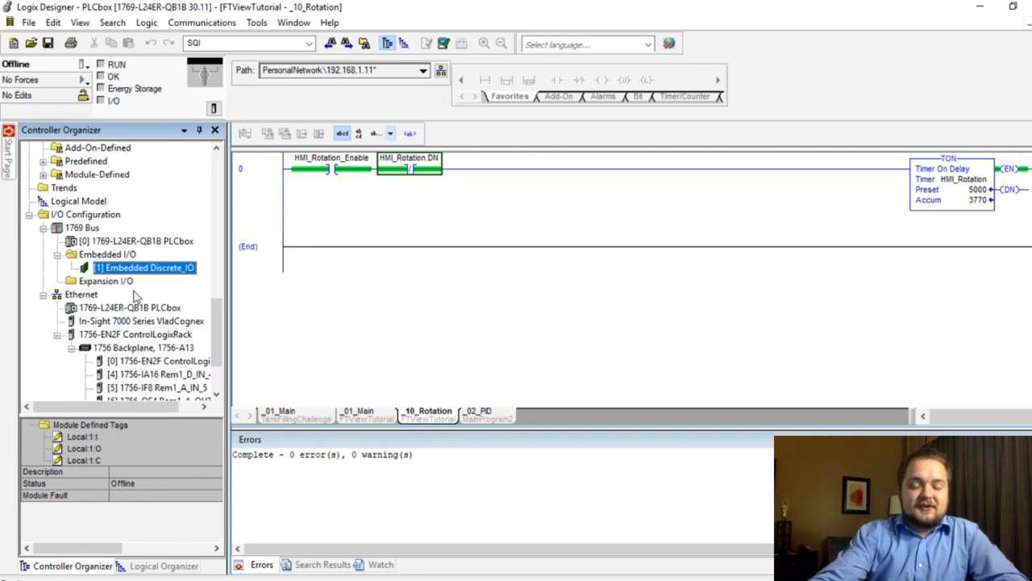
pyautogui.moveTo(145, 278)
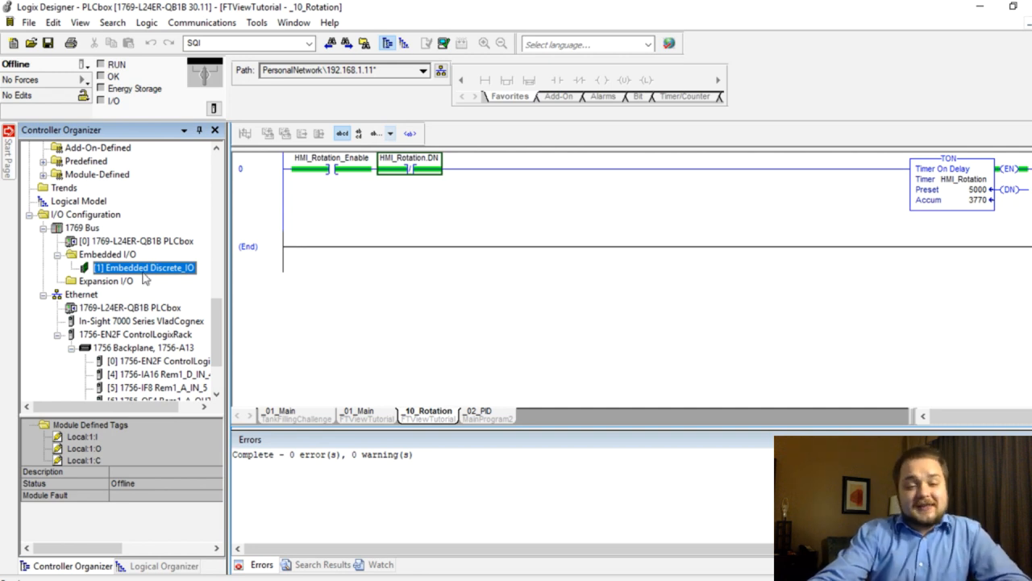
pyautogui.moveTo(139, 283)
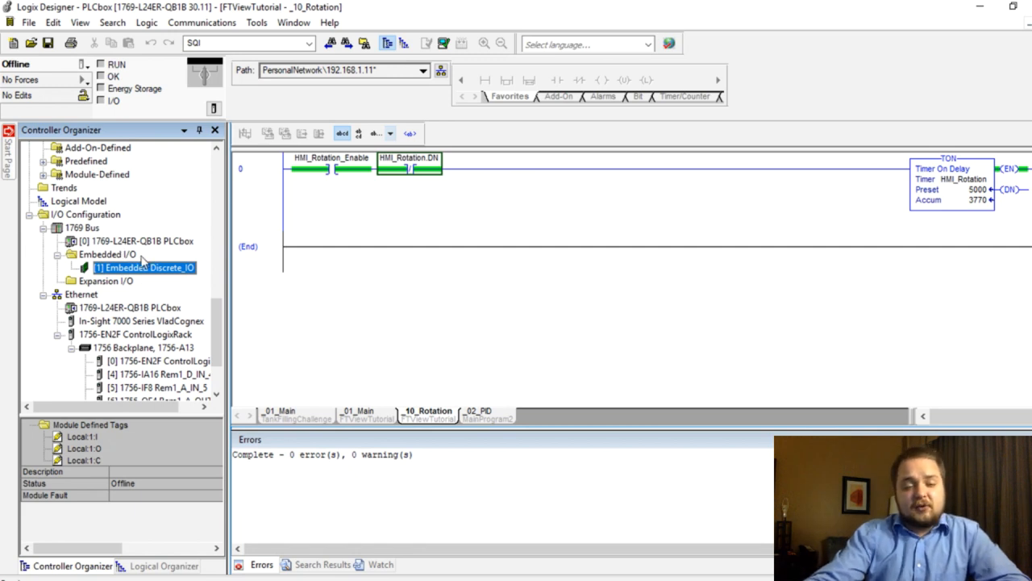
pyautogui.click(105, 280)
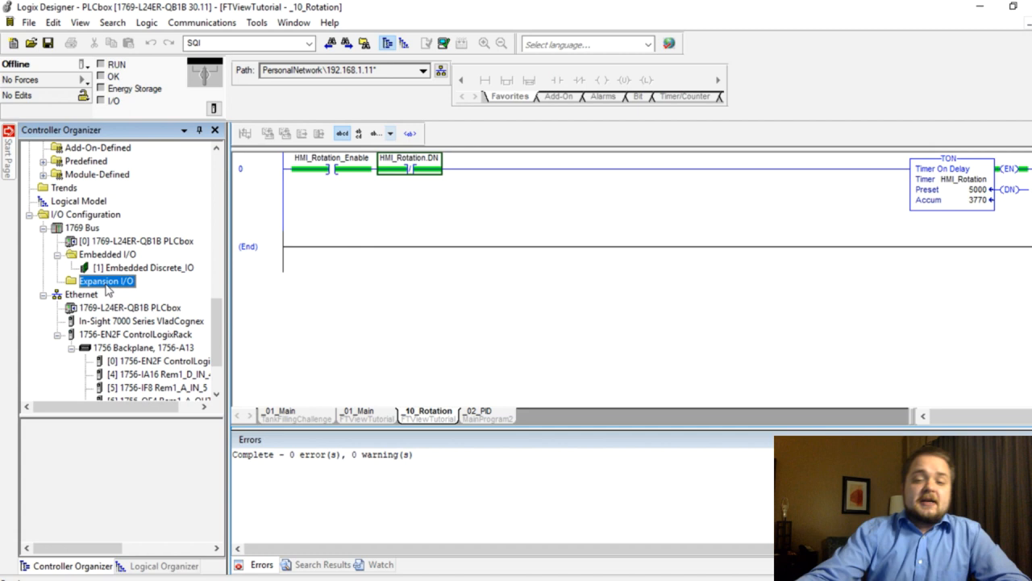
pyautogui.moveTo(109, 287)
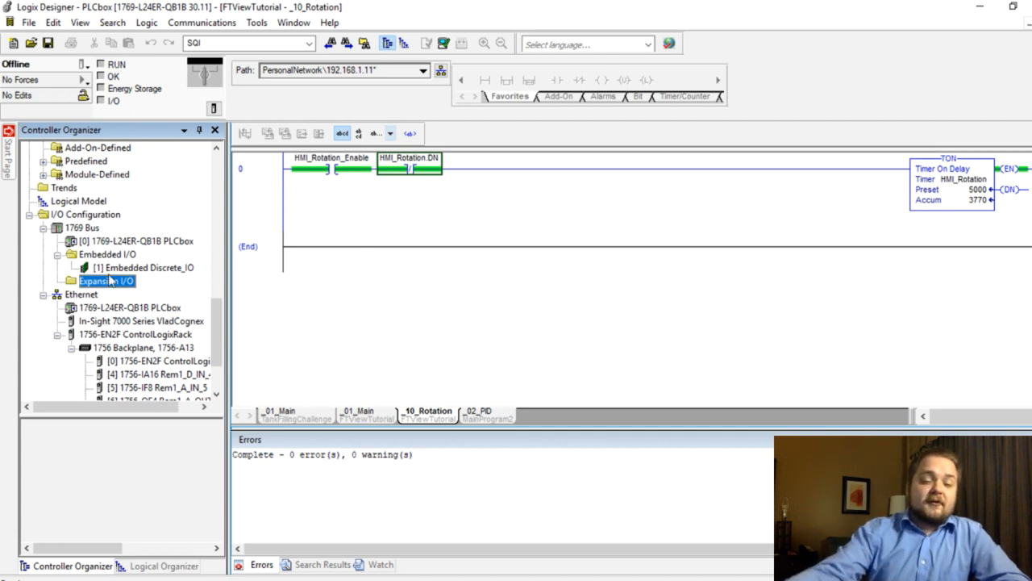
# Start a new expansion module and select 1769-IF8 from the filtered catalog
pyautogui.rightClick(105, 280)
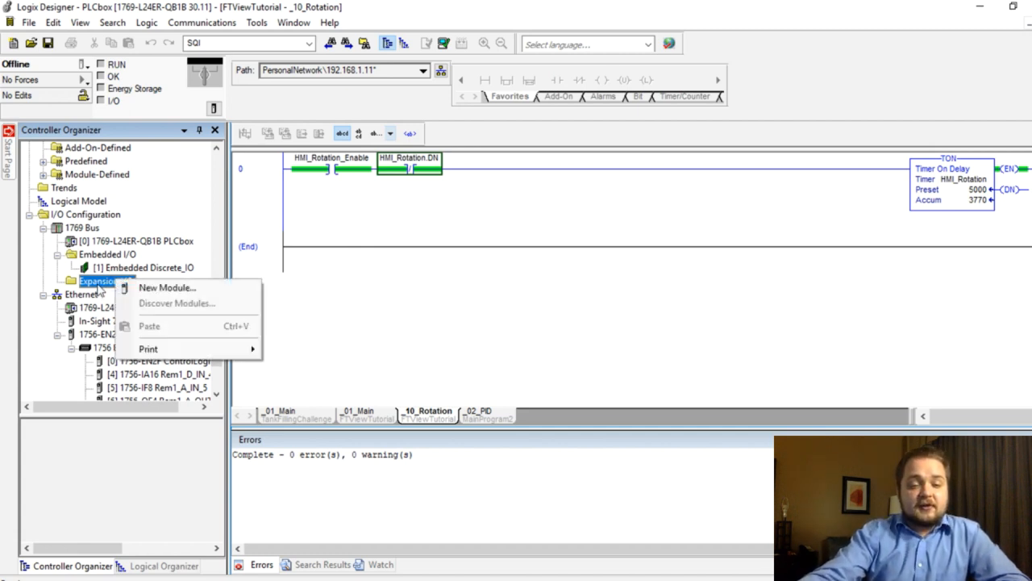
pyautogui.moveTo(167, 287)
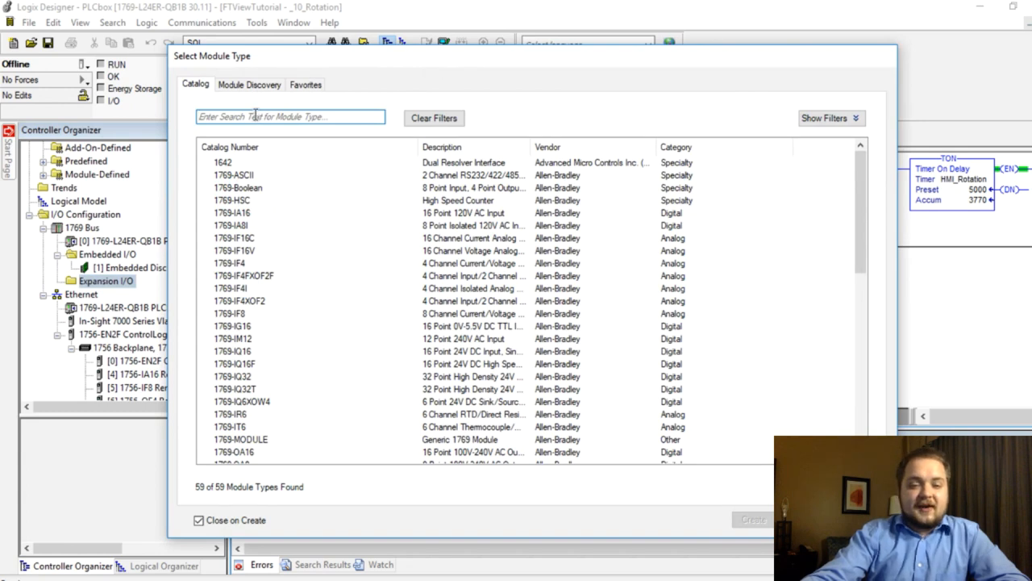
pyautogui.write('1769')
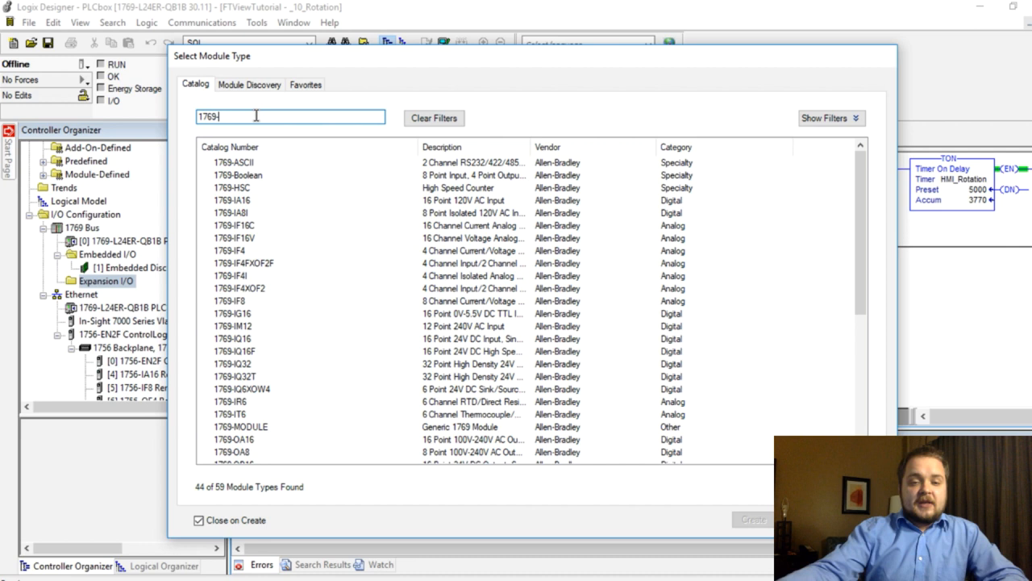
pyautogui.write('-')
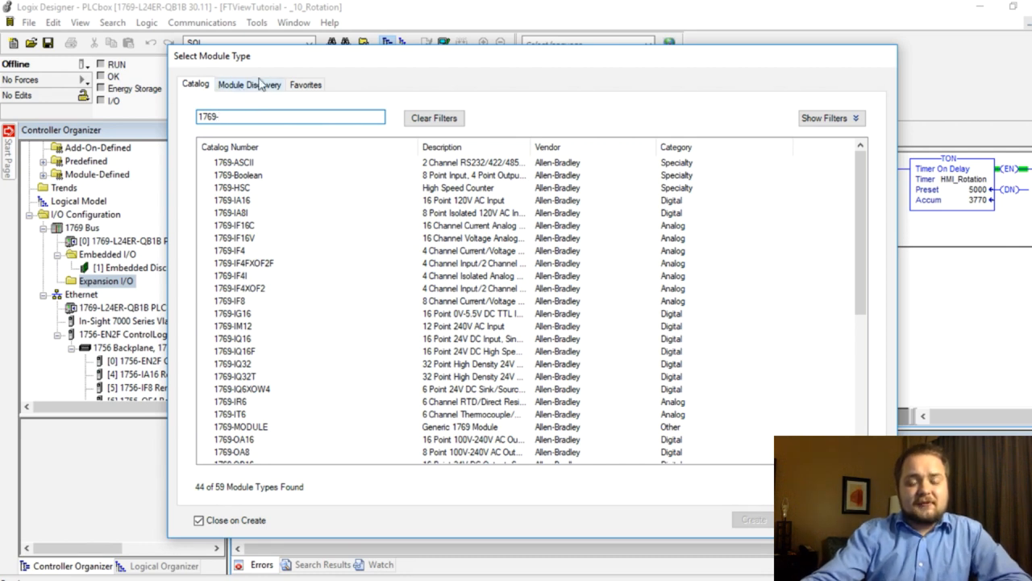
pyautogui.click(249, 84)
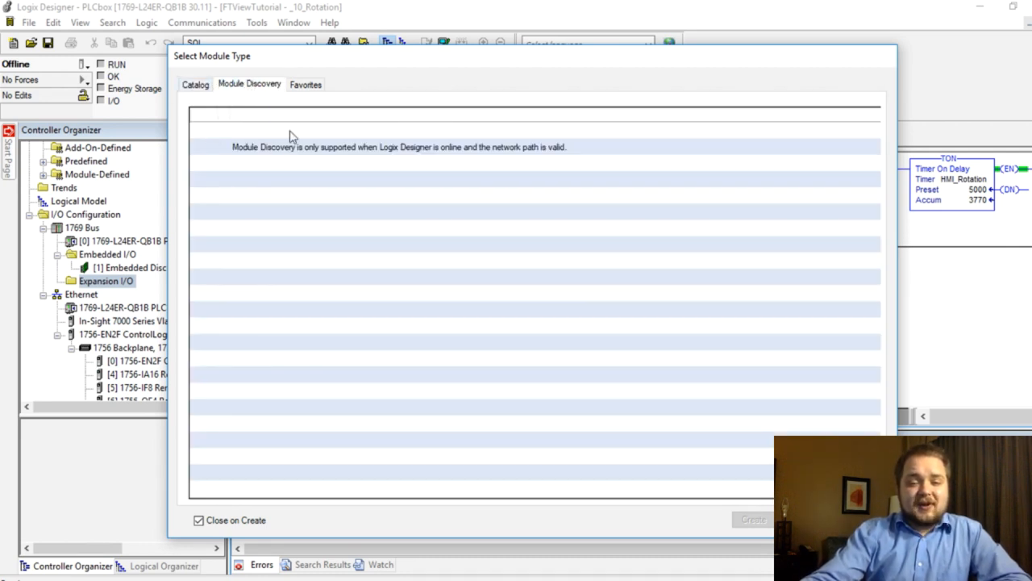
pyautogui.click(195, 84)
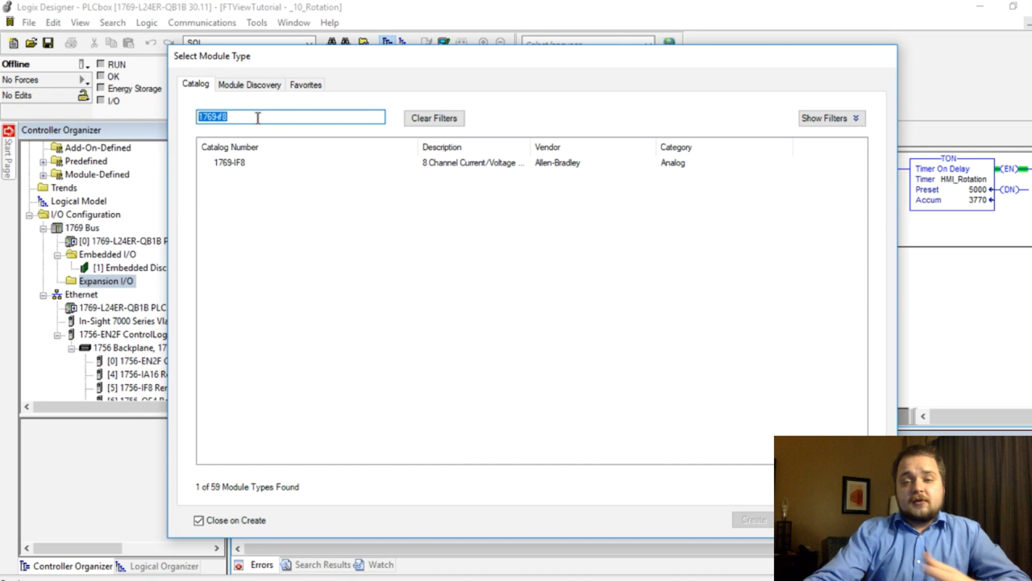
pyautogui.click(229, 162)
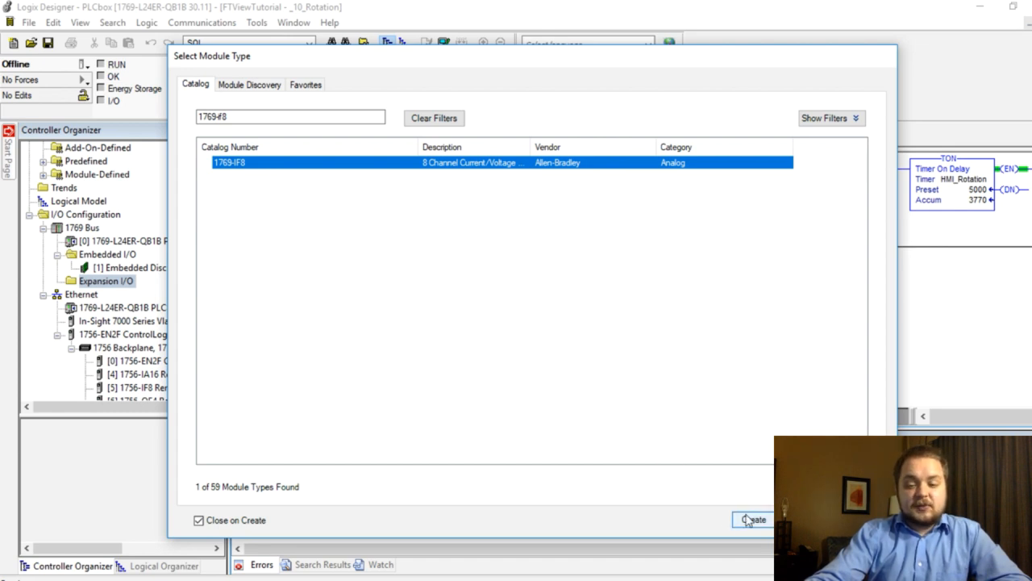
# Create the 1769-IF8 module and enter the name A_IN_Slot2
pyautogui.click(753, 519)
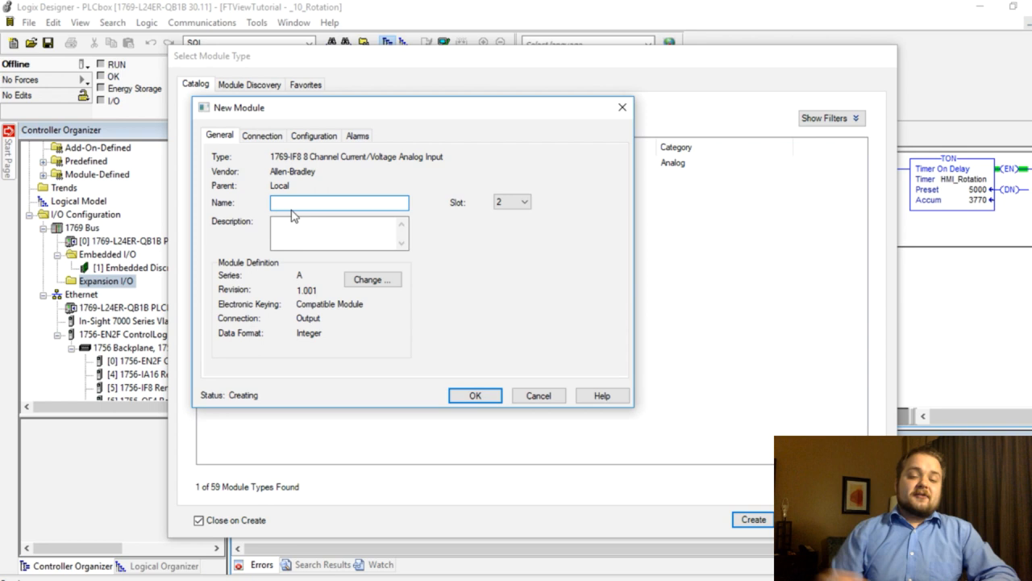
pyautogui.write('Anal')
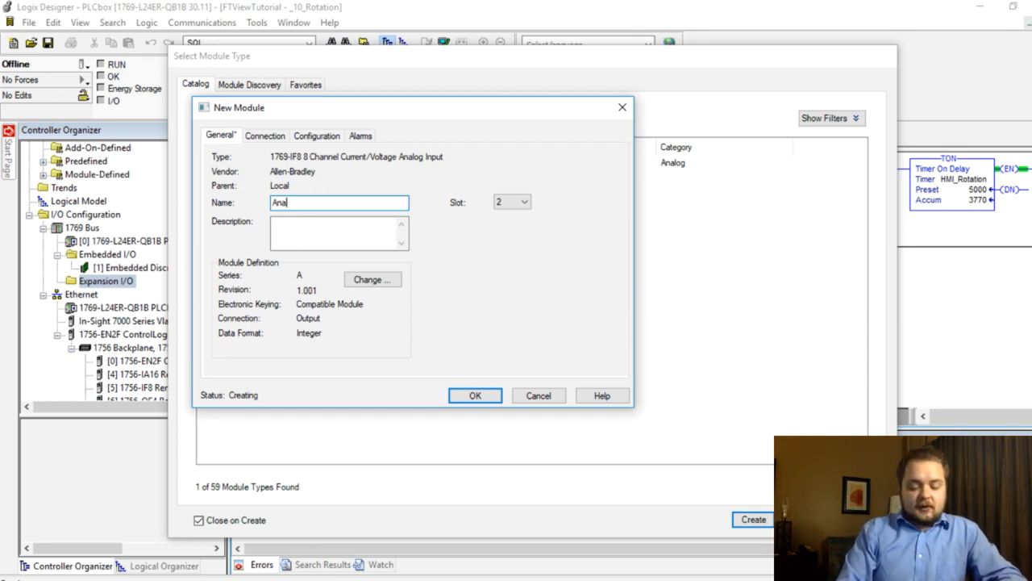
pyautogui.write('A_IN_Slot2')
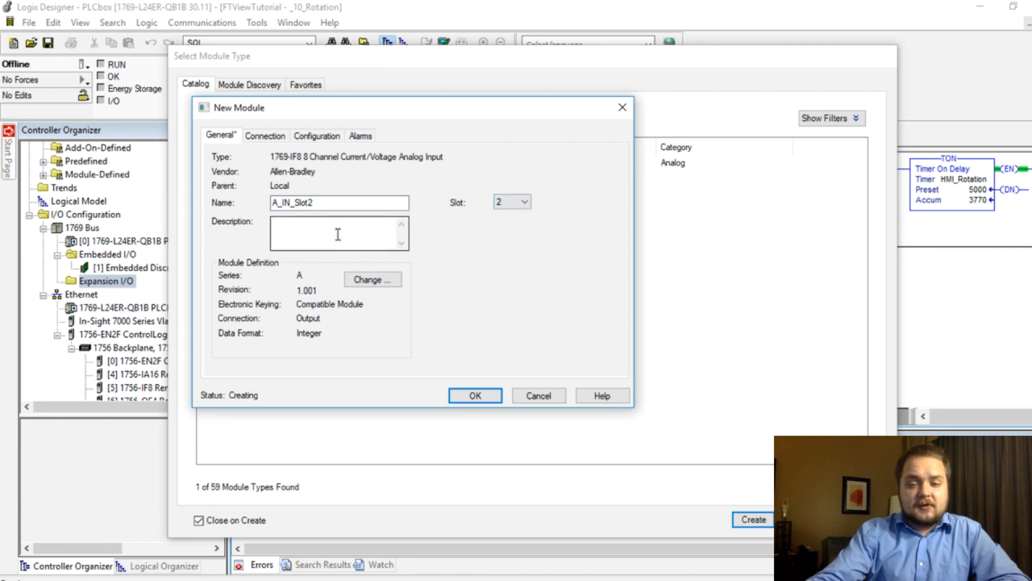
# Set the module definition's Electronic Keying to Disable Keying
pyautogui.click(372, 279)
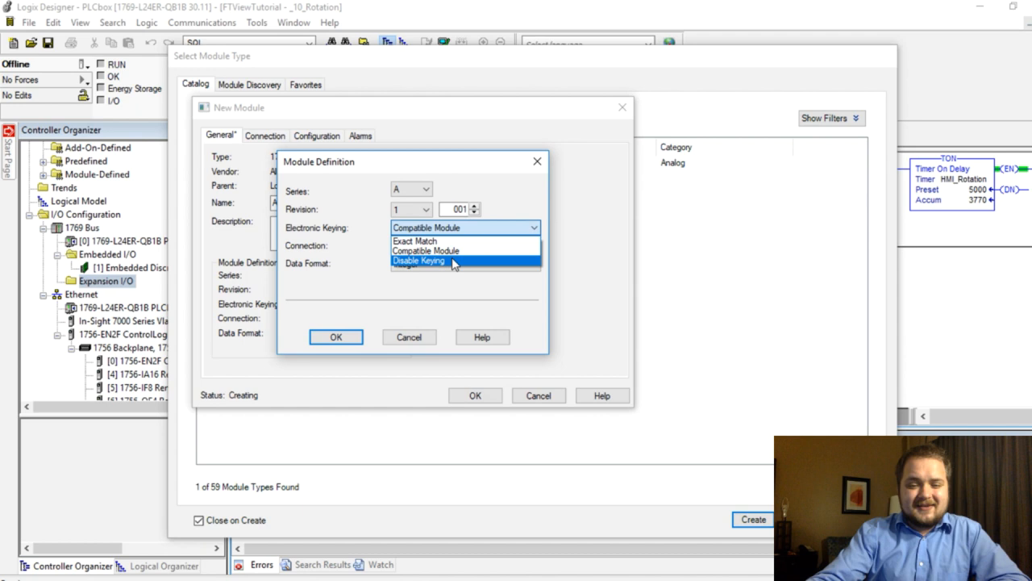
pyautogui.click(419, 261)
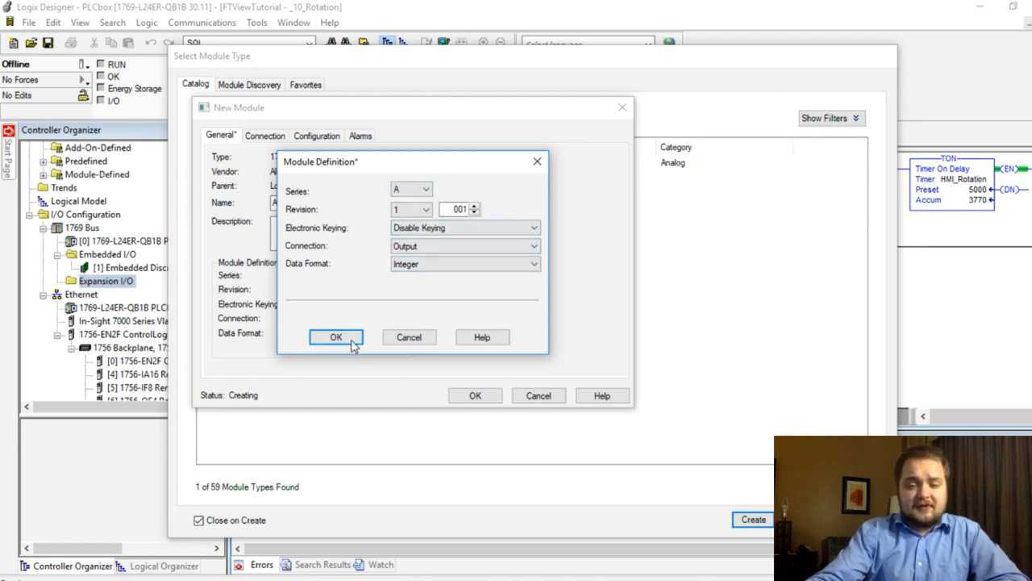
pyautogui.click(336, 336)
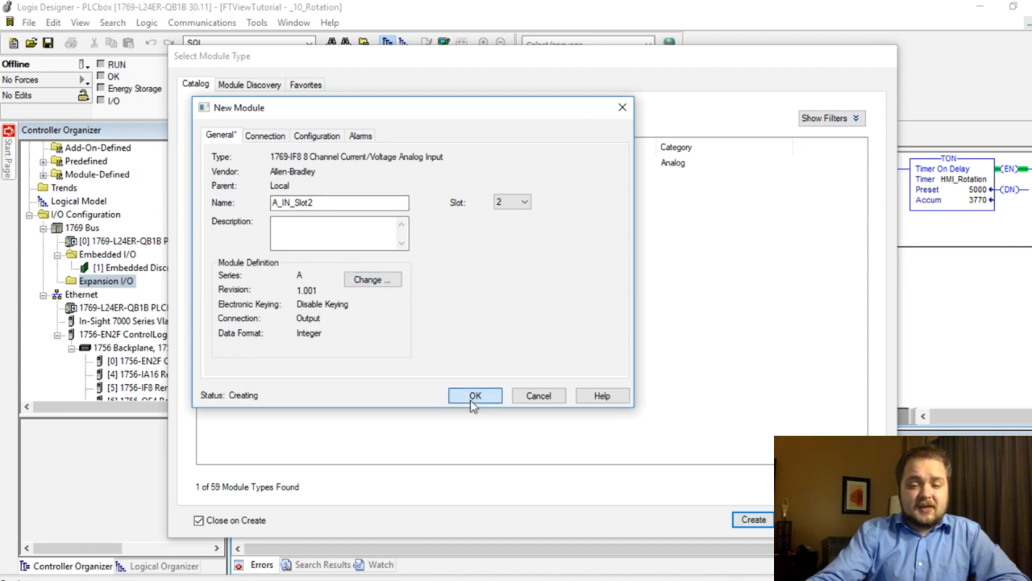
# Add A_IN_Slot2 to the bus and view its Connection and Configuration properties
pyautogui.click(474, 395)
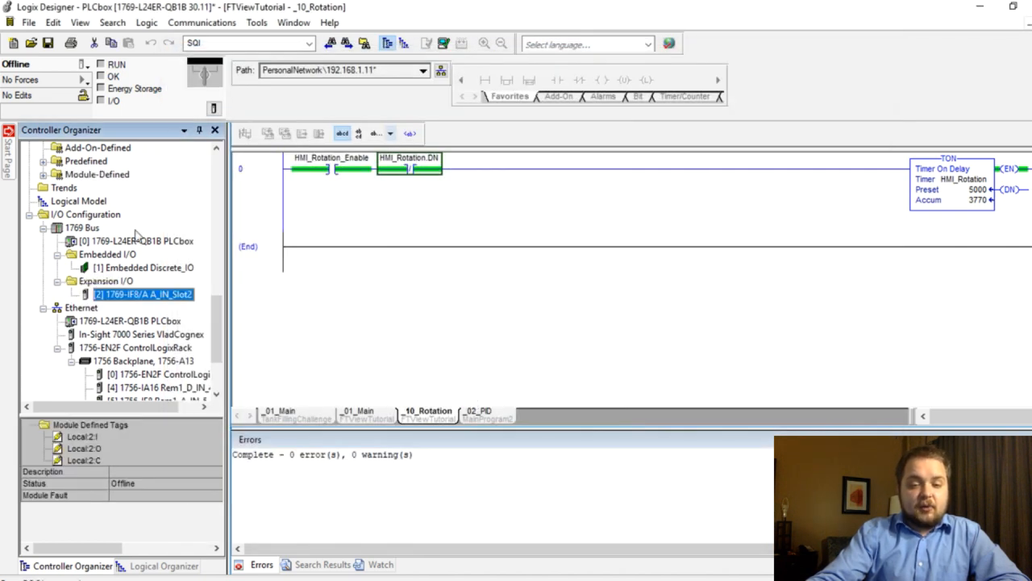
pyautogui.moveTo(133, 296)
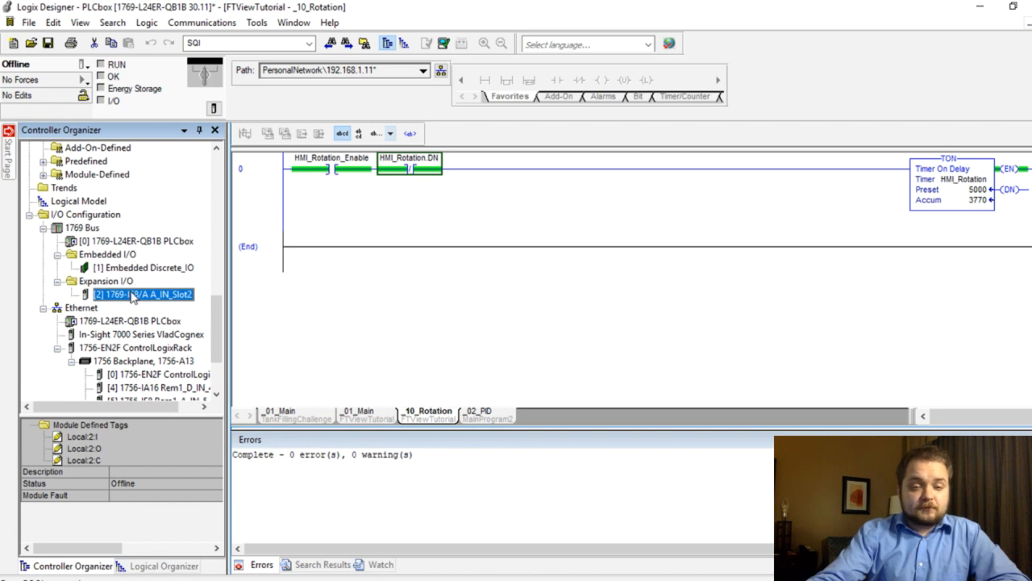
pyautogui.doubleClick(143, 293)
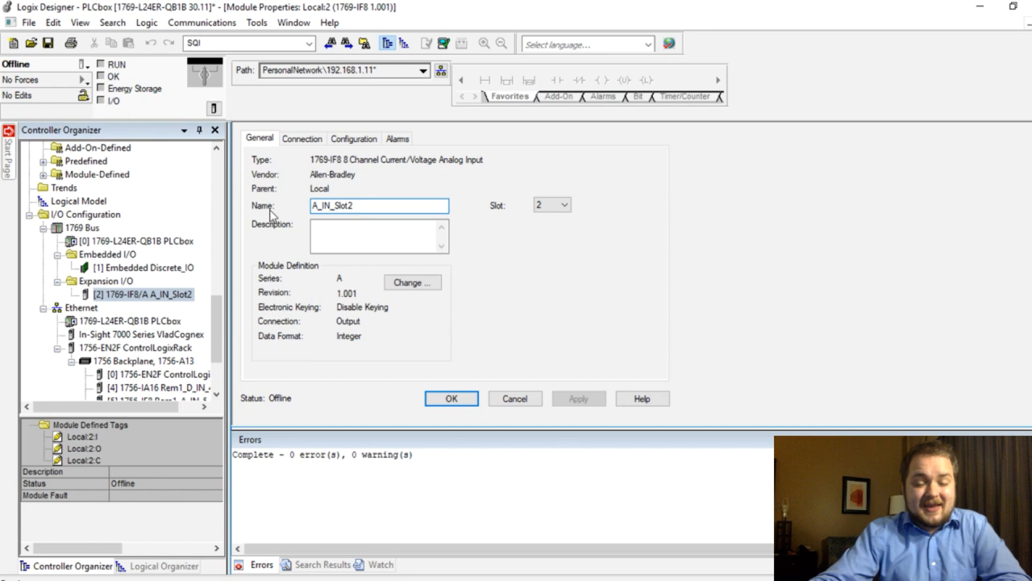
pyautogui.click(301, 138)
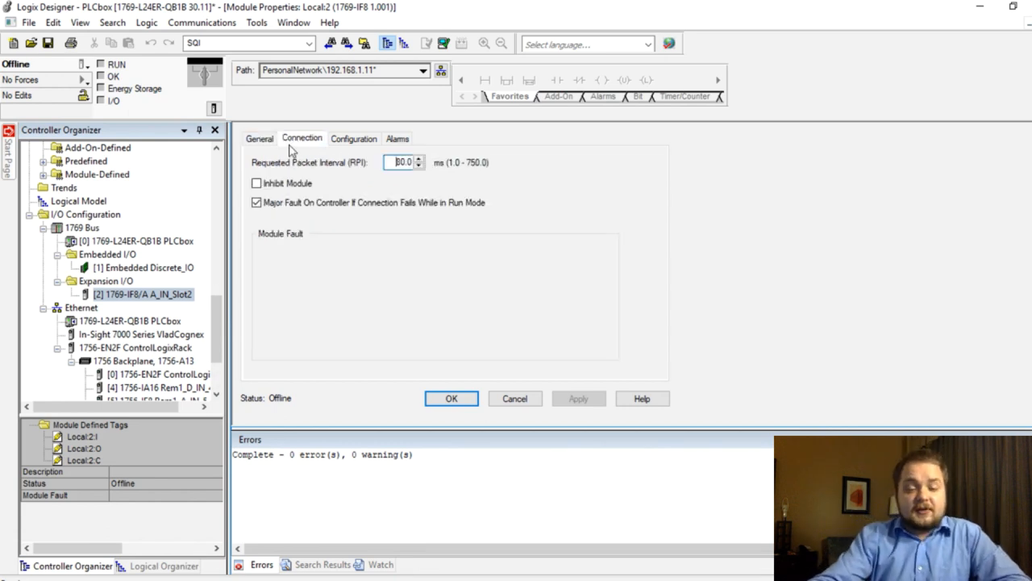
pyautogui.click(353, 138)
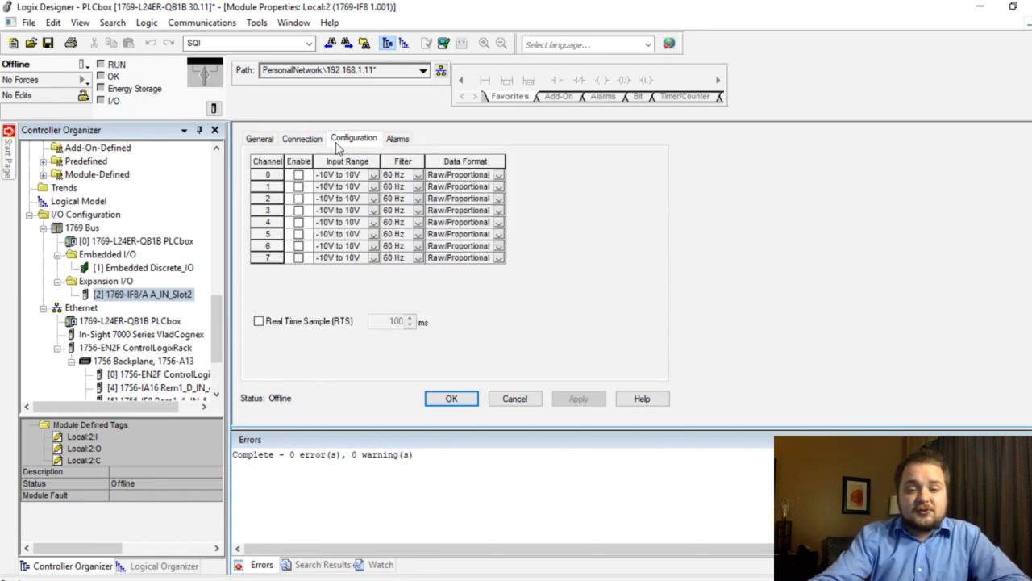
pyautogui.moveTo(322, 223)
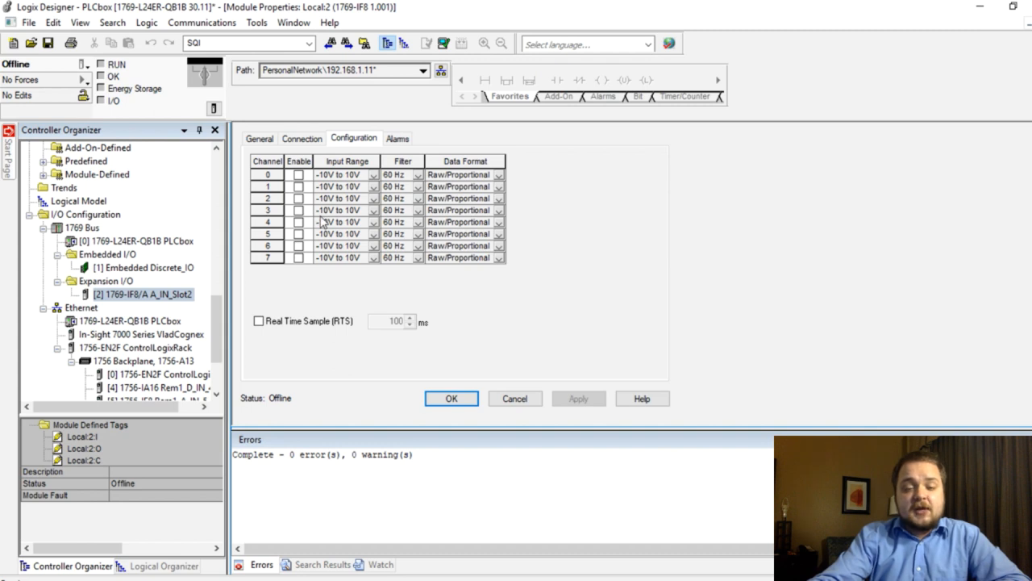
pyautogui.moveTo(328, 186)
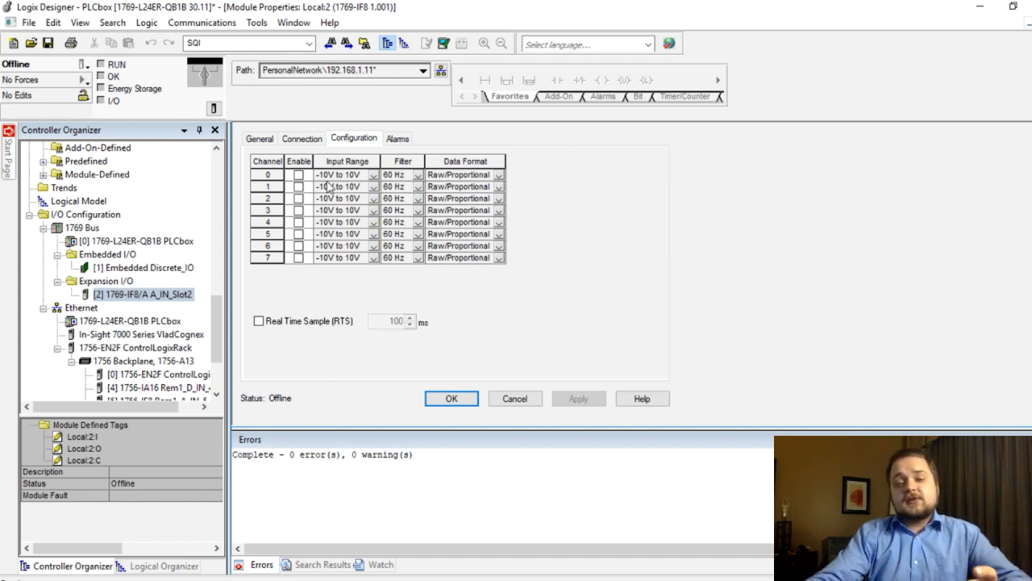
pyautogui.moveTo(371, 179)
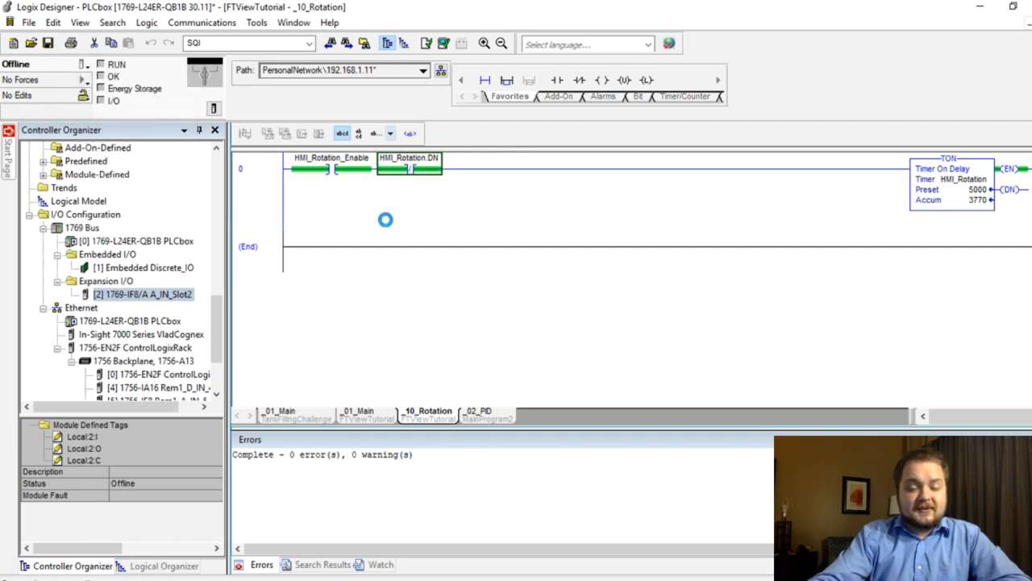
pyautogui.moveTo(383, 222)
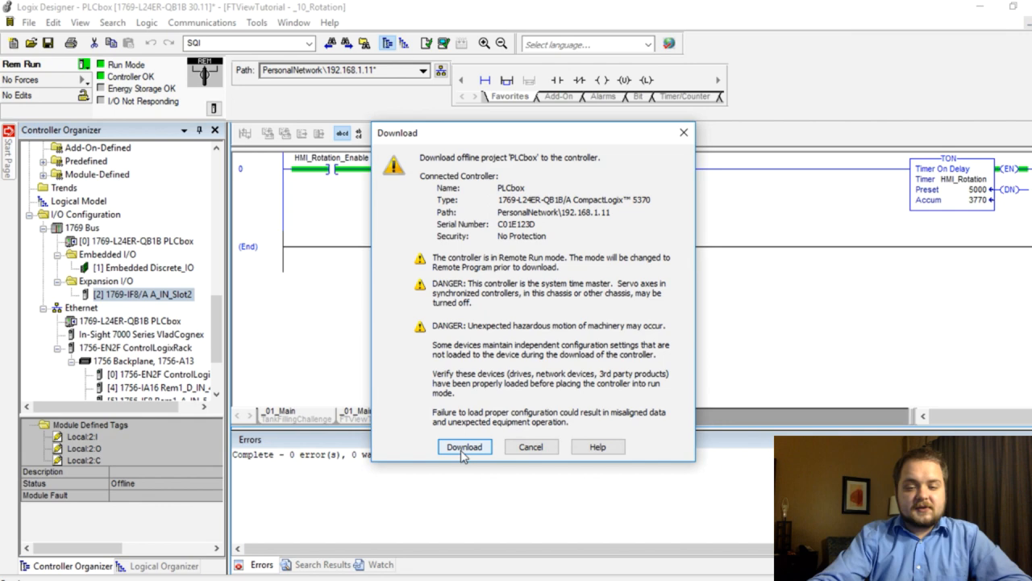
# Download PLCbox to the controller and switch it back to Remote Run
pyautogui.click(464, 446)
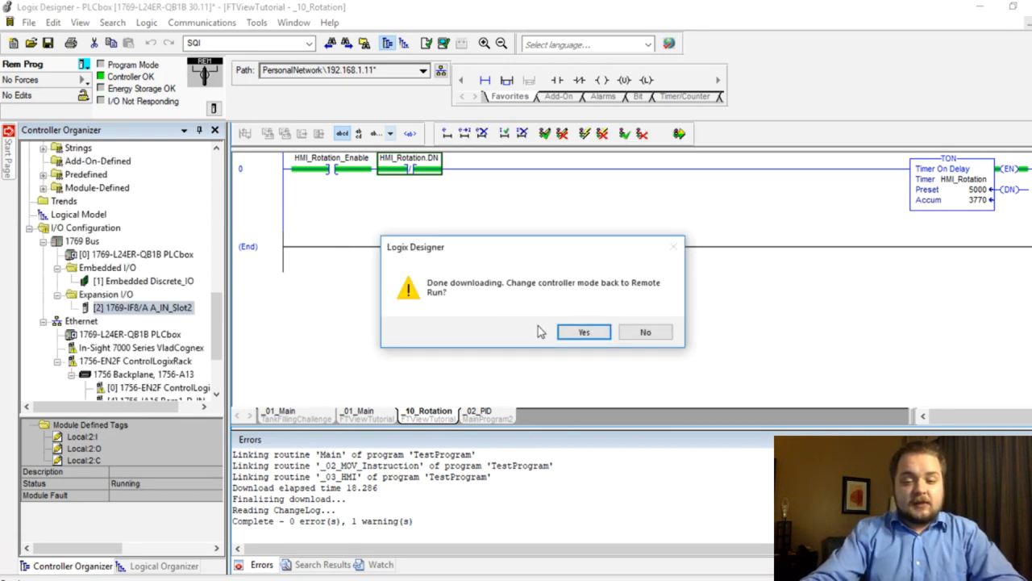
pyautogui.click(583, 332)
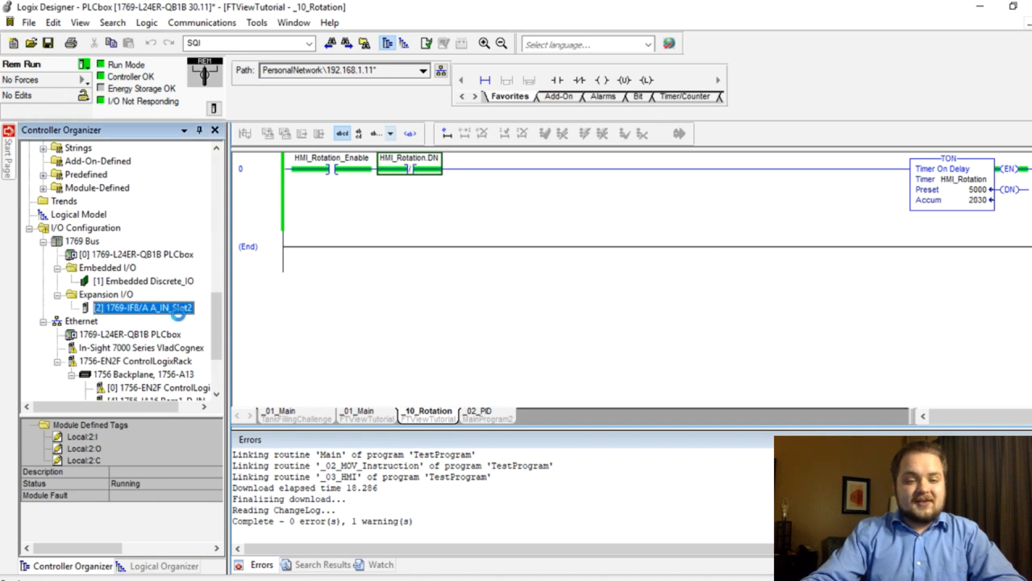
# Reopen A_IN_Slot2 properties and tick Enable for input channels 0–5
pyautogui.doubleClick(143, 308)
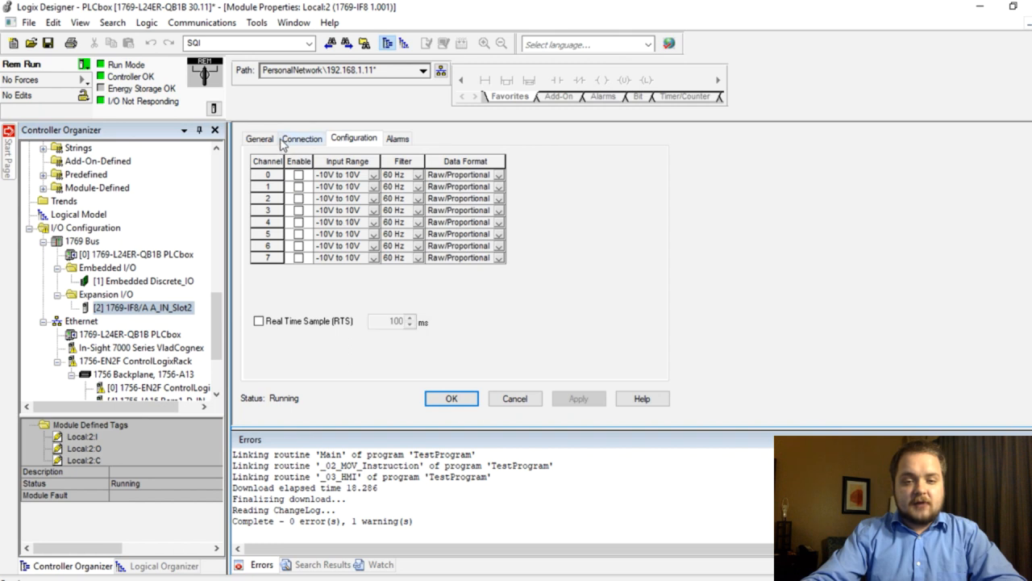
pyautogui.click(259, 138)
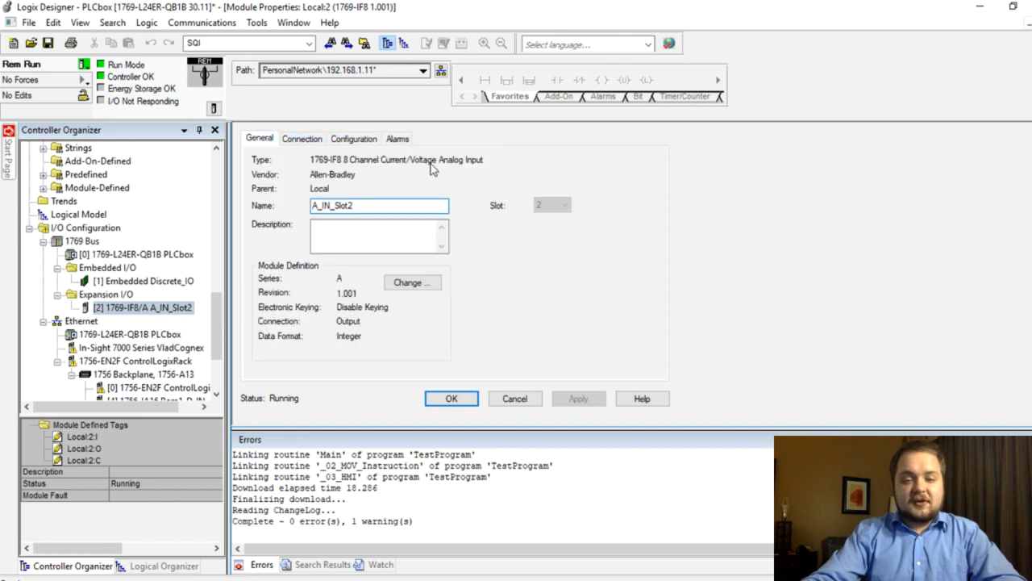
pyautogui.click(353, 138)
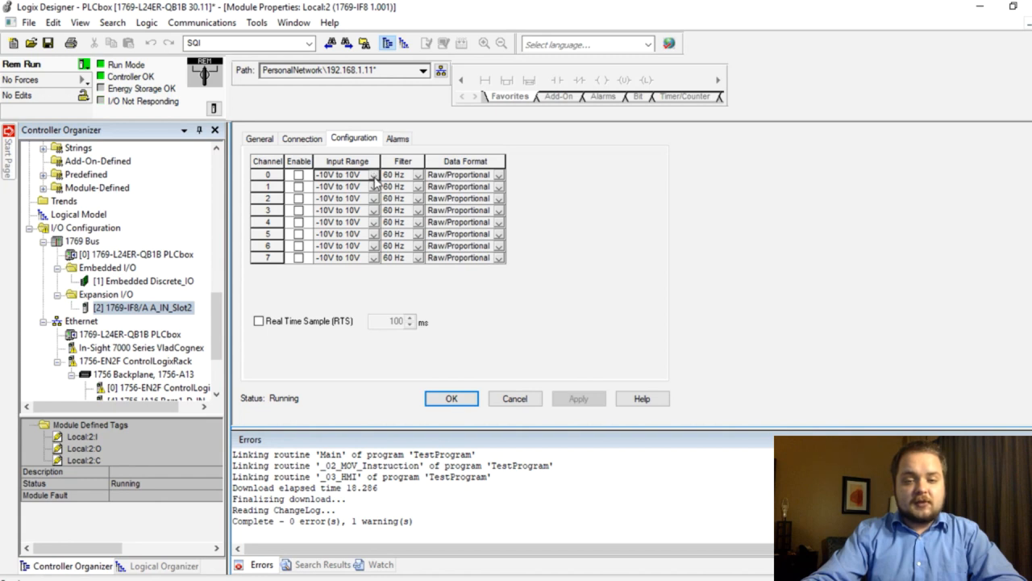
pyautogui.click(299, 175)
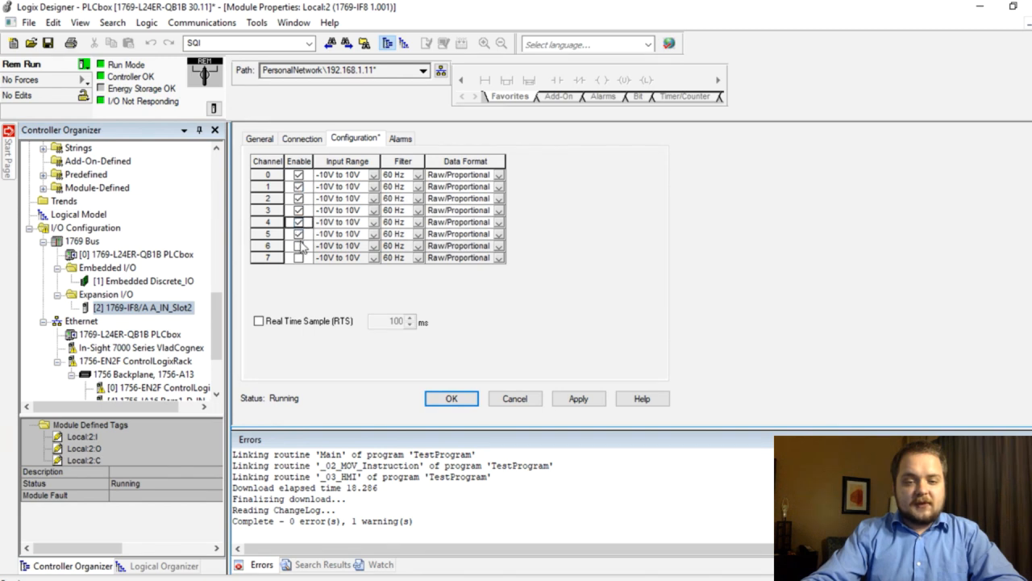
# Enable channels 6–7, keep channel 0 at 60 Hz Raw/Proportional, and apply to the running module
pyautogui.click(373, 175)
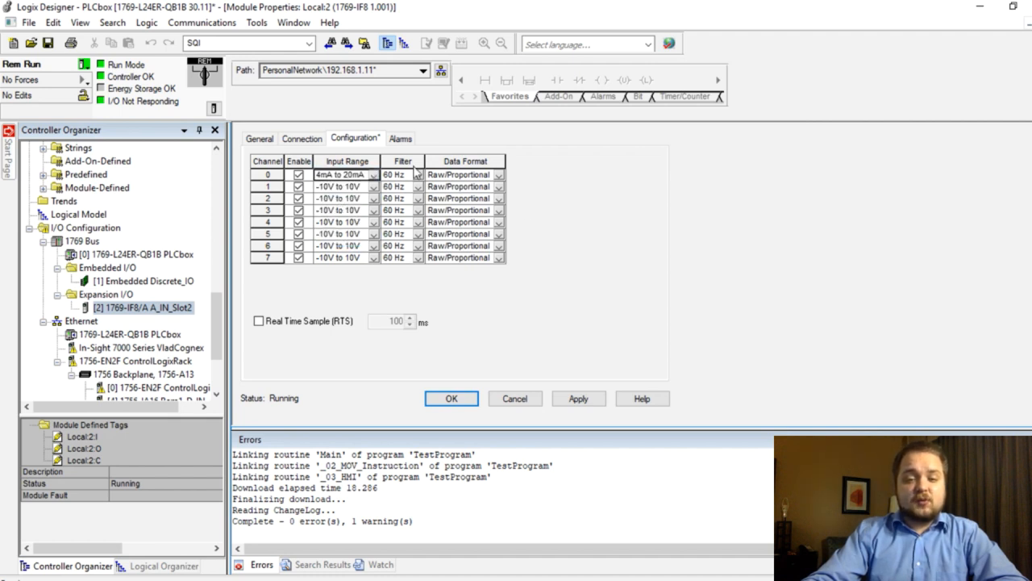
pyautogui.click(419, 175)
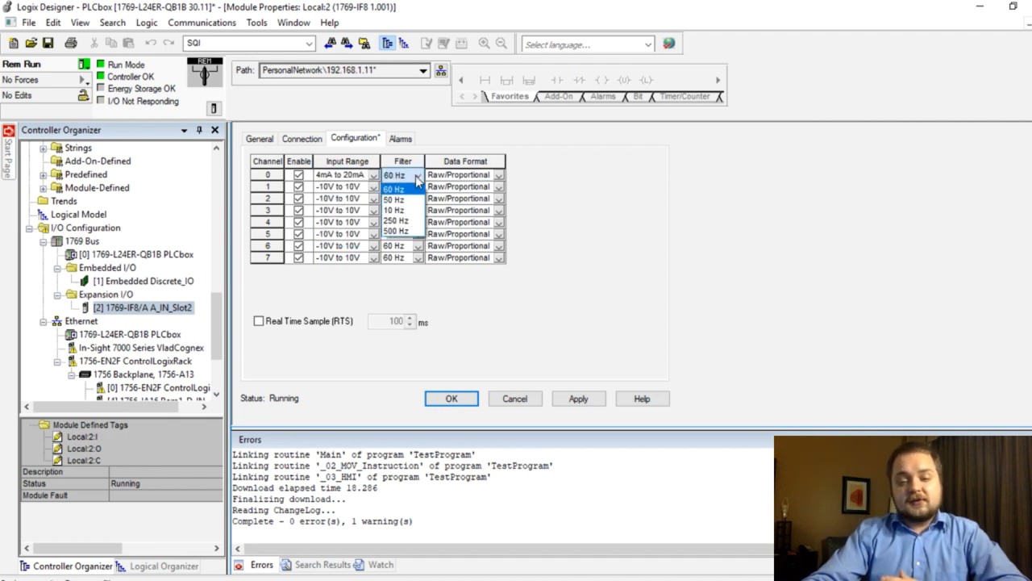
pyautogui.click(394, 175)
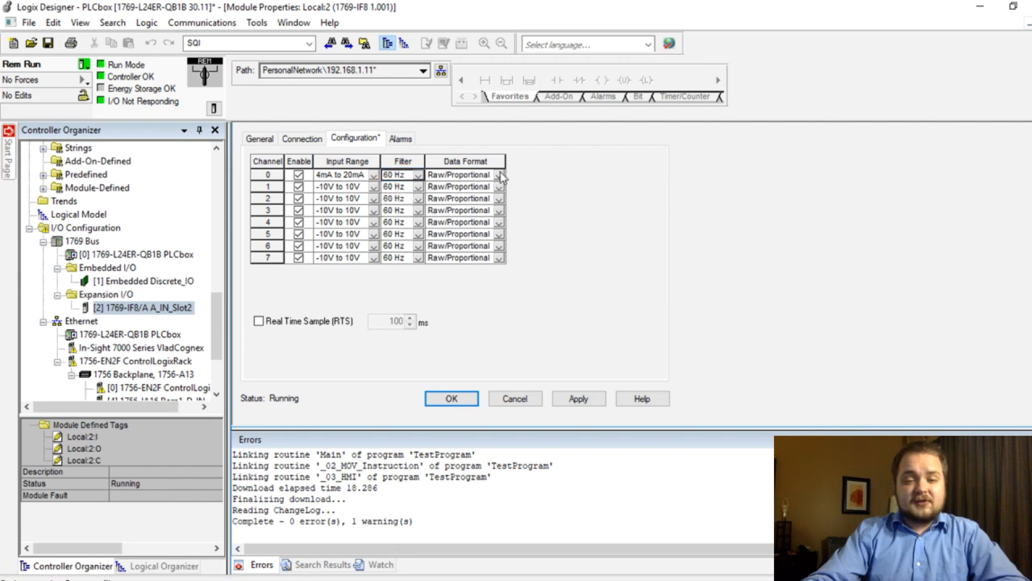
pyautogui.click(500, 175)
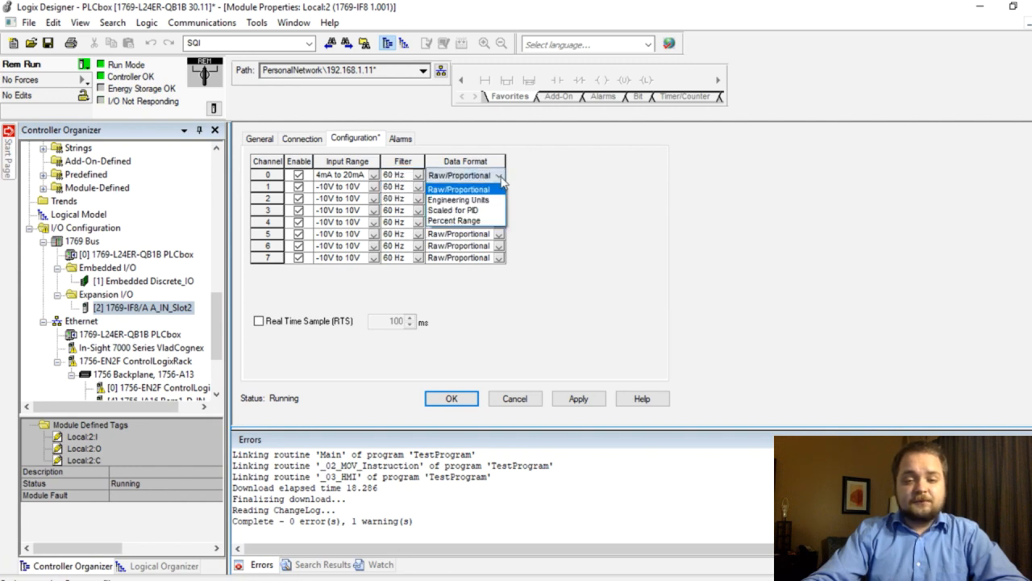
pyautogui.click(458, 199)
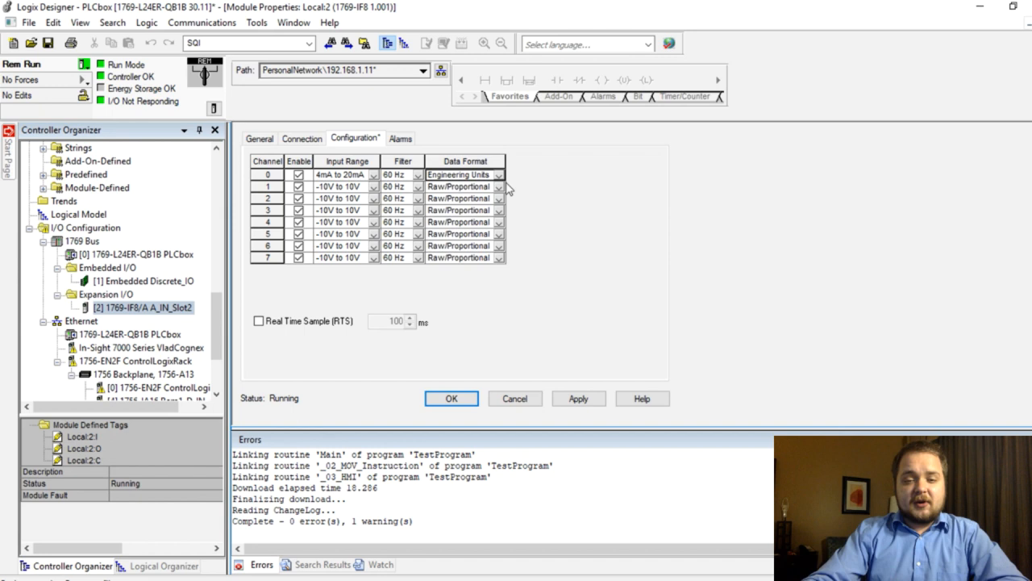
pyautogui.click(459, 174)
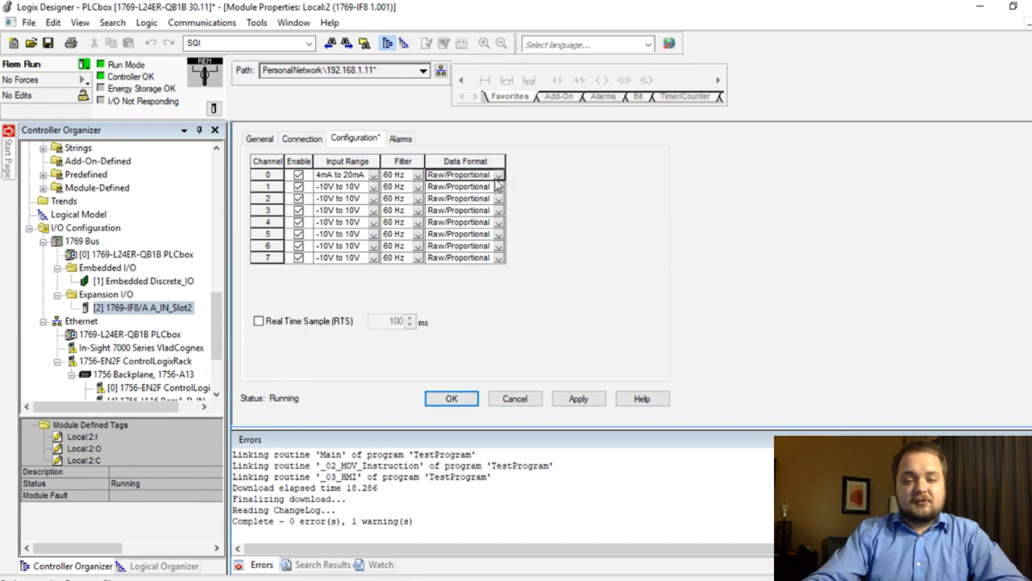
pyautogui.click(498, 175)
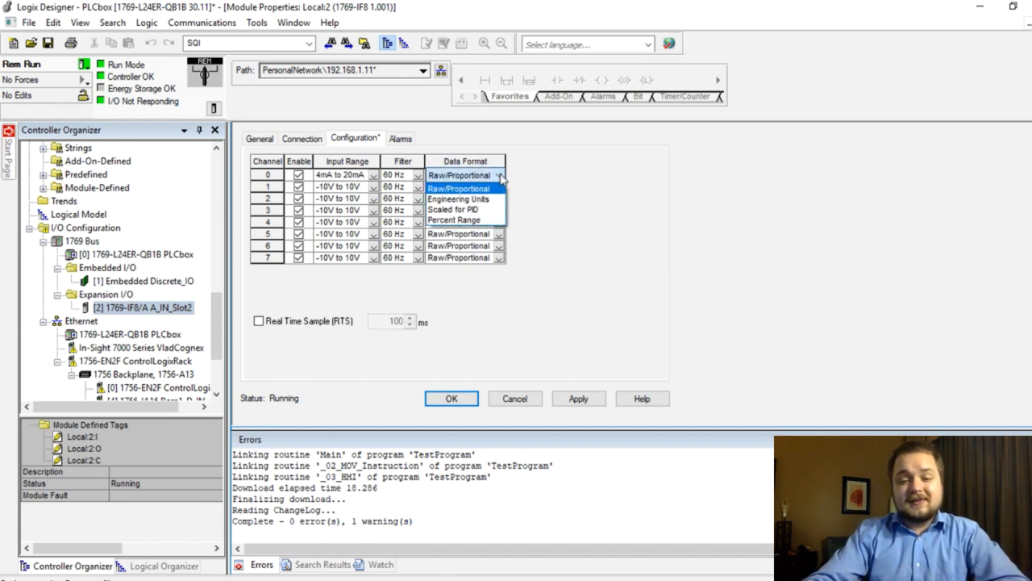
pyautogui.click(459, 175)
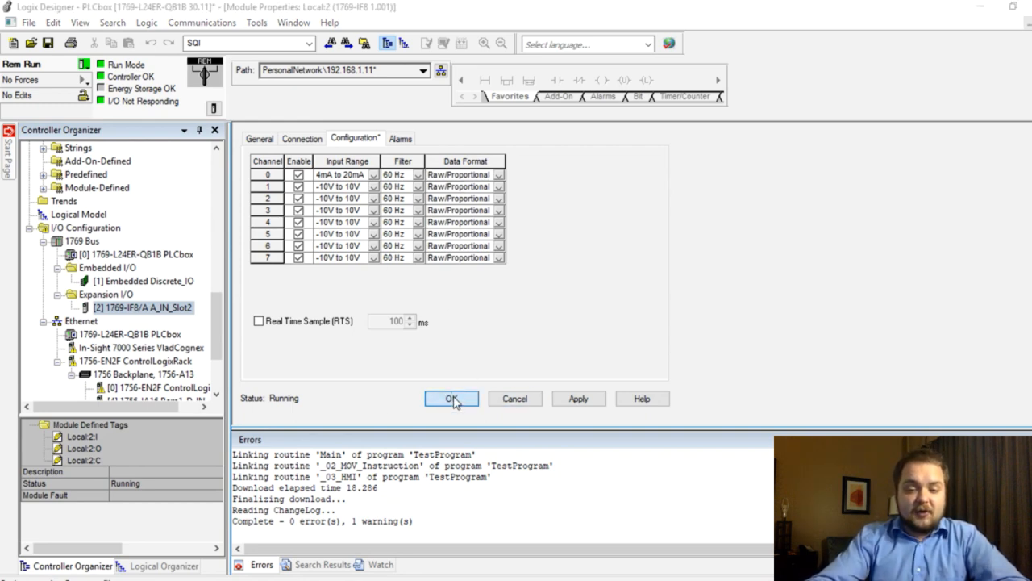
pyautogui.click(452, 399)
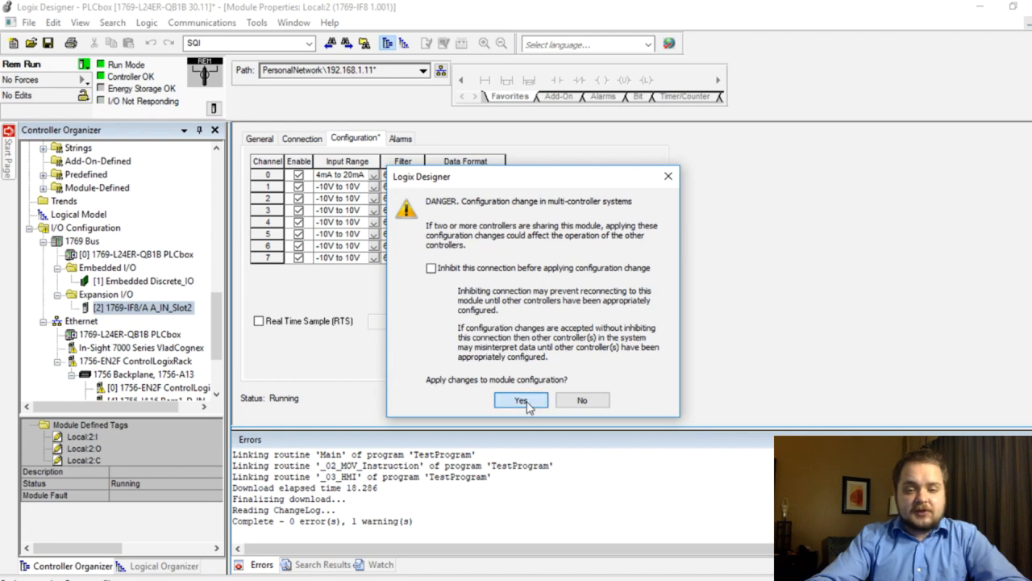
pyautogui.click(520, 401)
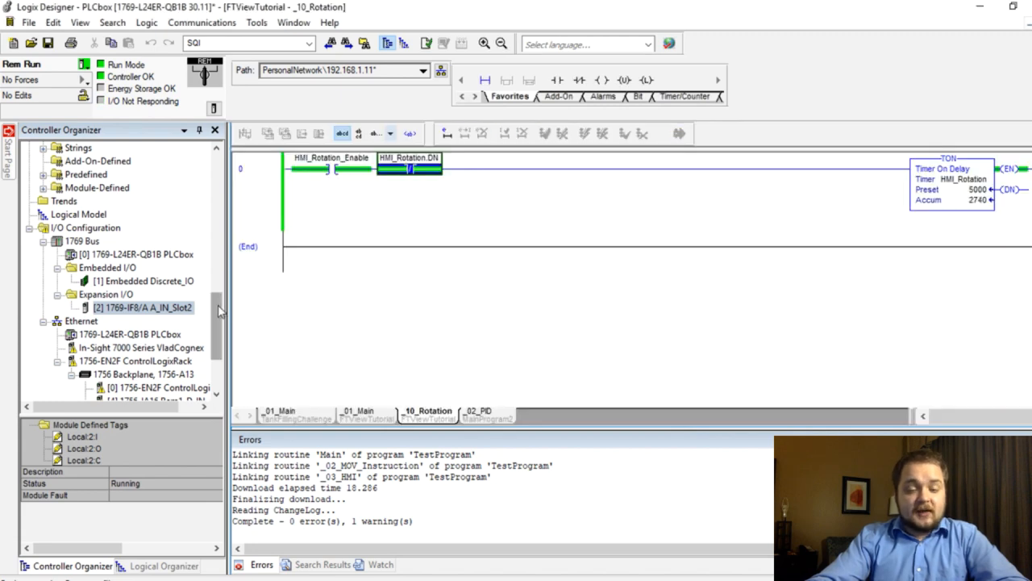
# Select the IF8 module in the organizer, then open Controller Tags
pyautogui.click(143, 307)
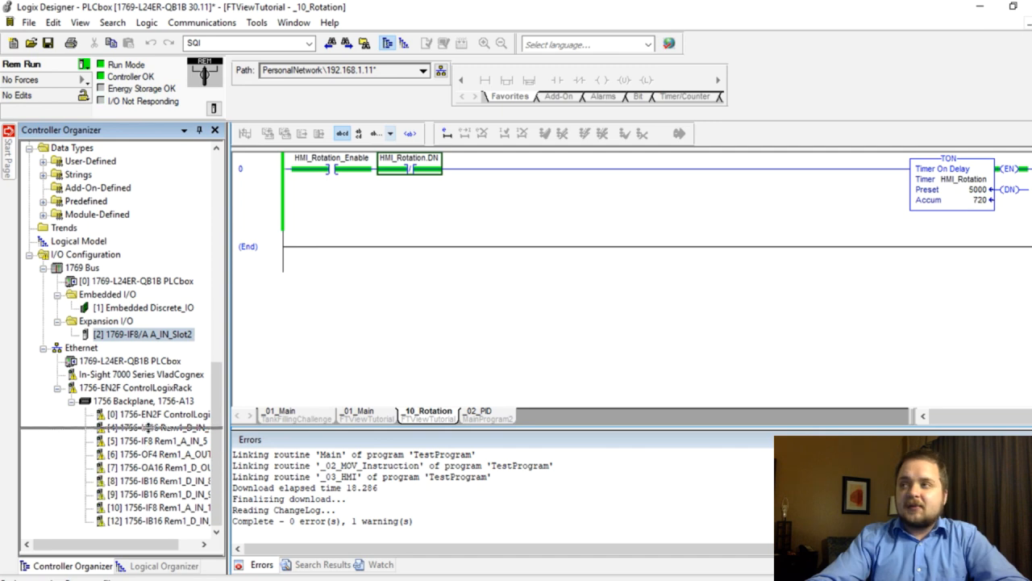
pyautogui.click(145, 334)
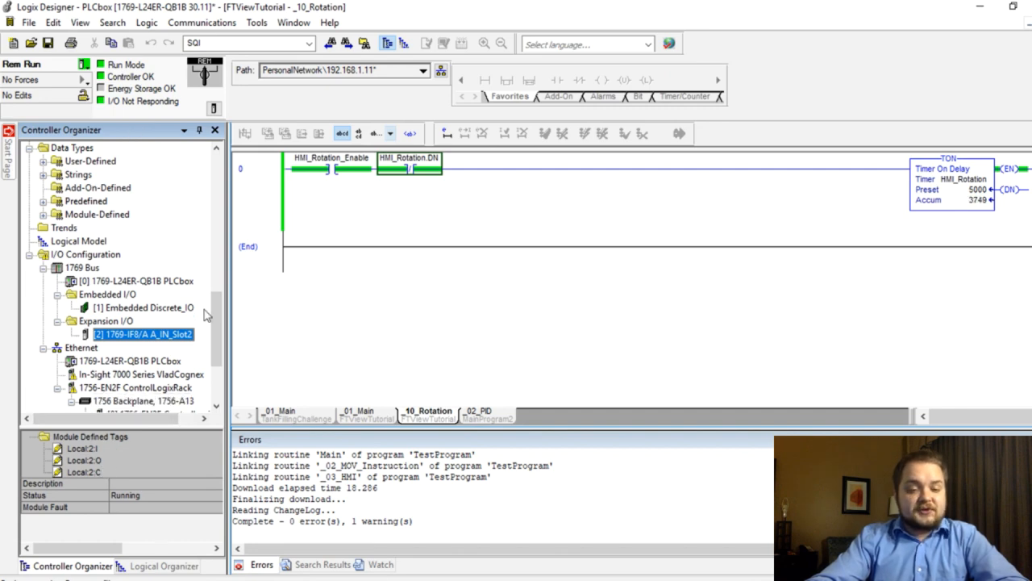
pyautogui.scroll(-3)
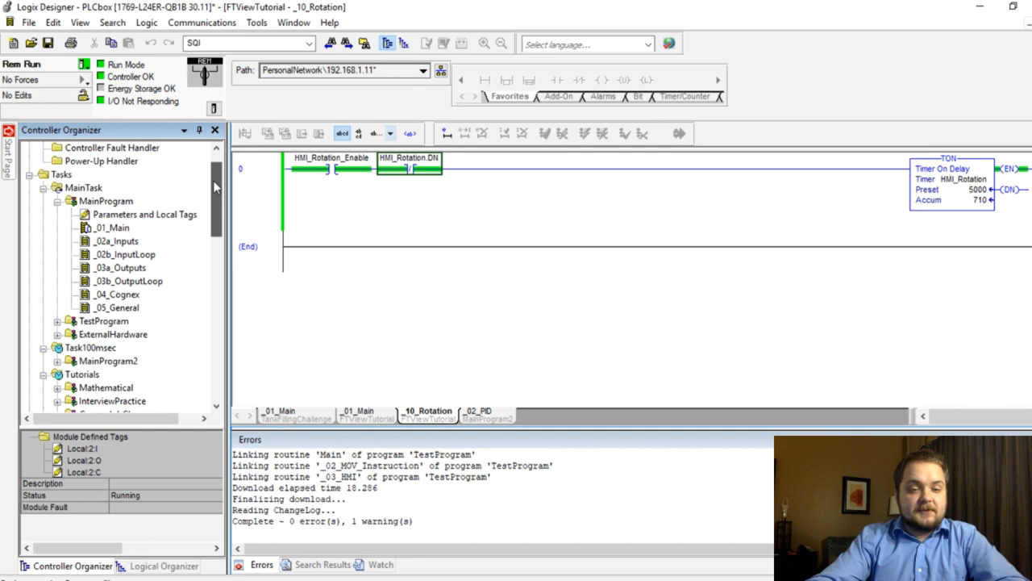
pyautogui.doubleClick(94, 160)
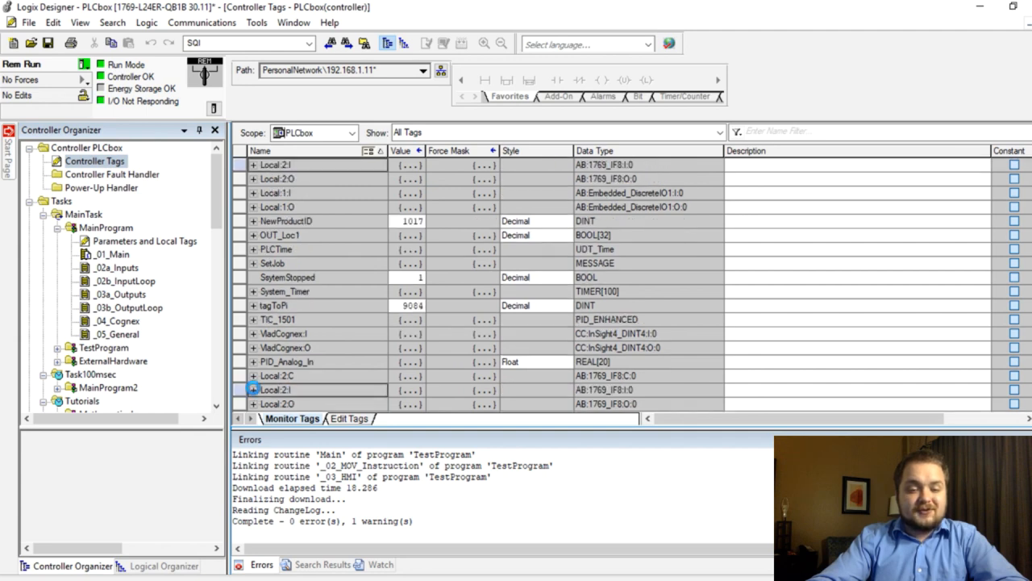
# Expand Local:2:I, widen the Name column, and highlight Ch0Data, Ch1Data and Ch2Data
pyautogui.click(253, 165)
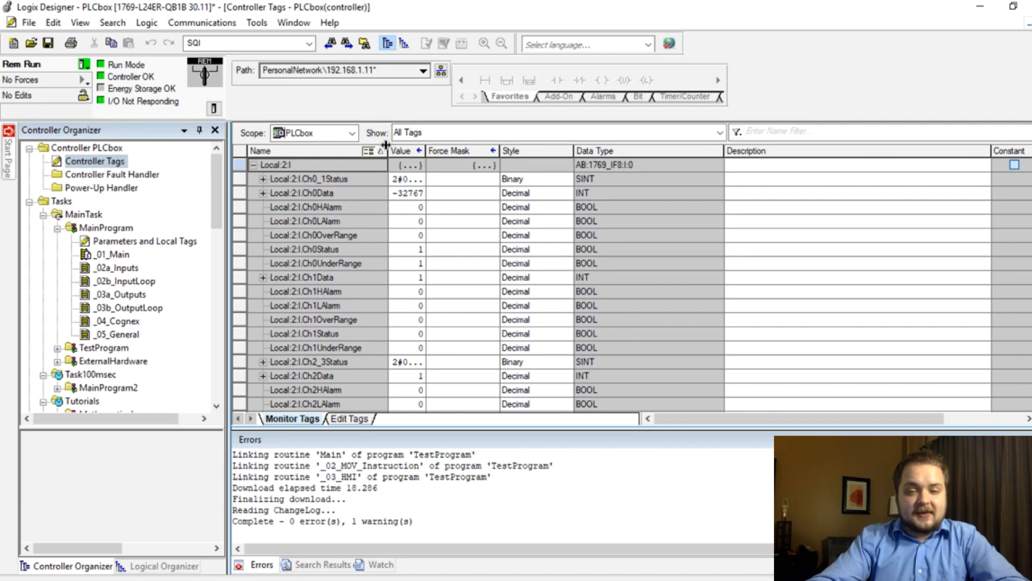
pyautogui.click(310, 193)
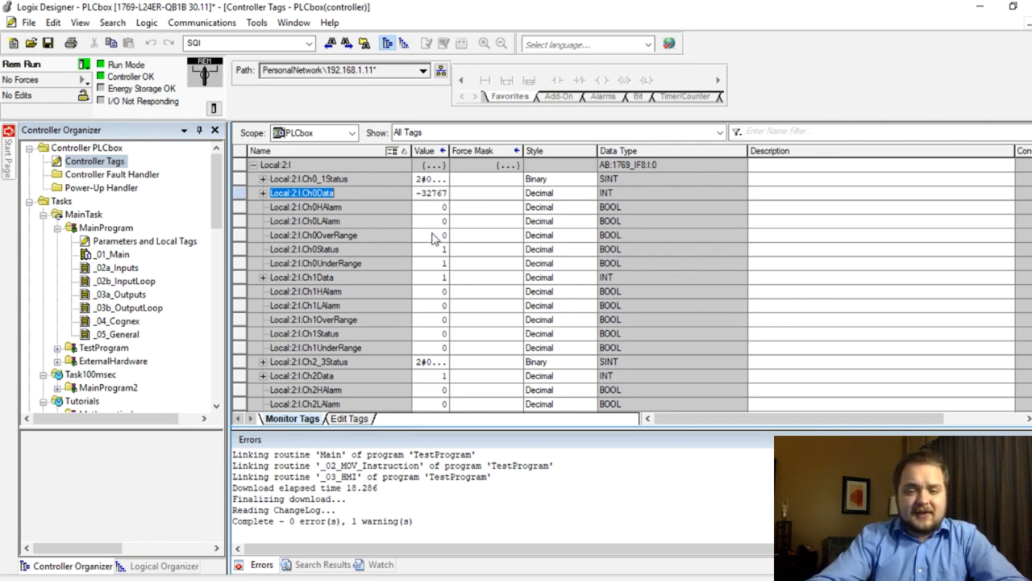
pyautogui.click(301, 277)
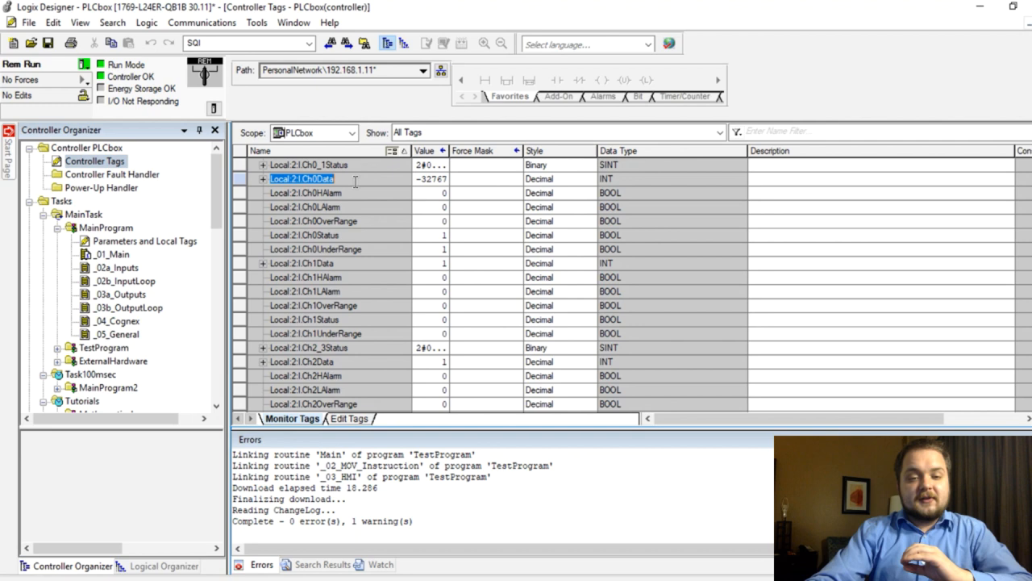
pyautogui.click(303, 263)
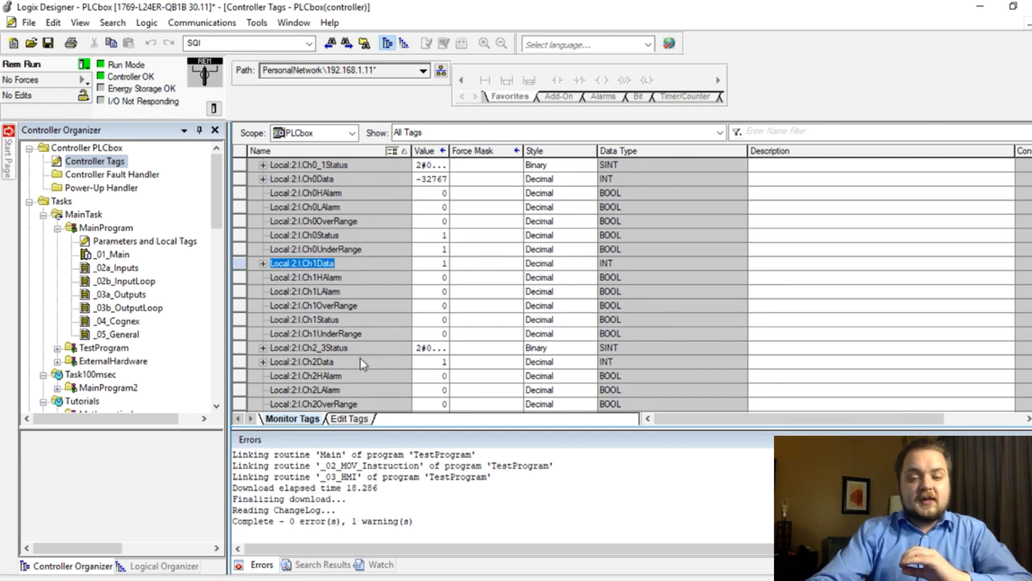
pyautogui.click(301, 362)
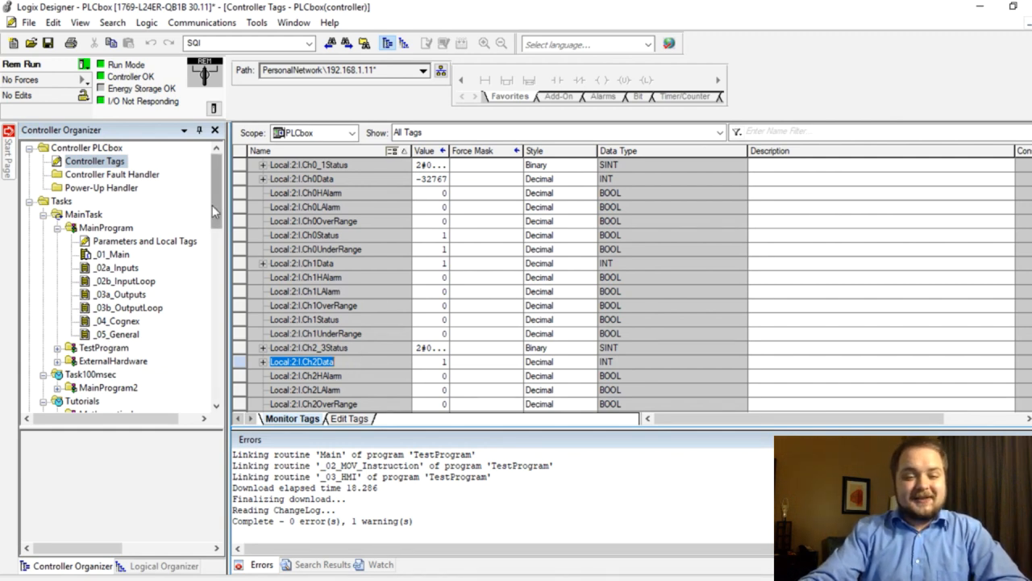
pyautogui.scroll(-3)
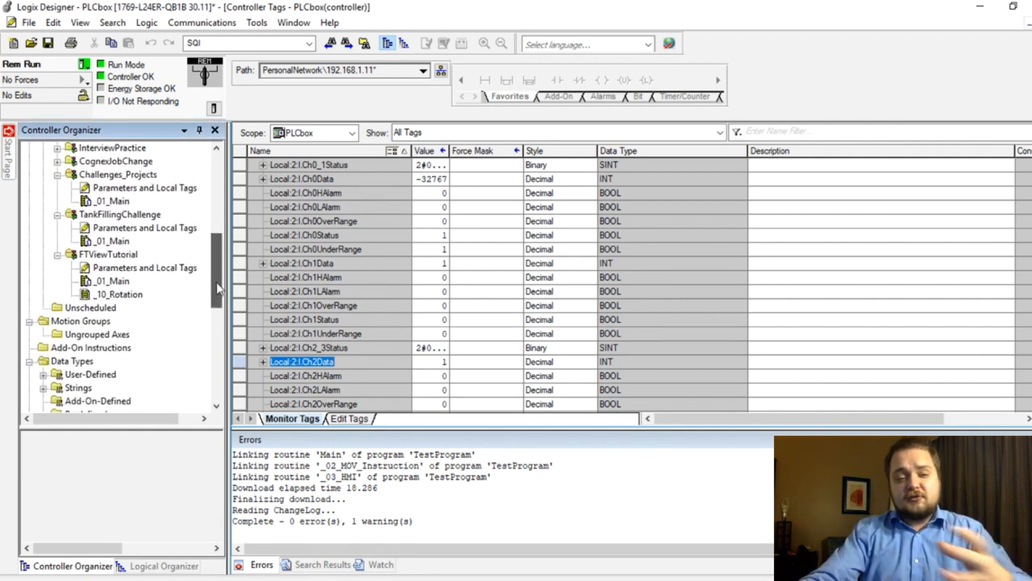
pyautogui.moveTo(395, 248)
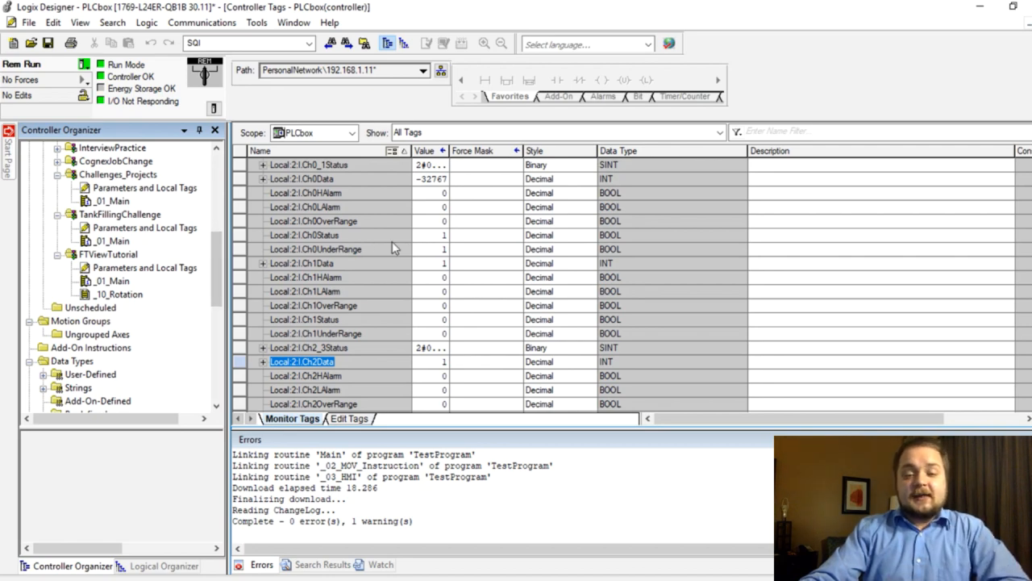